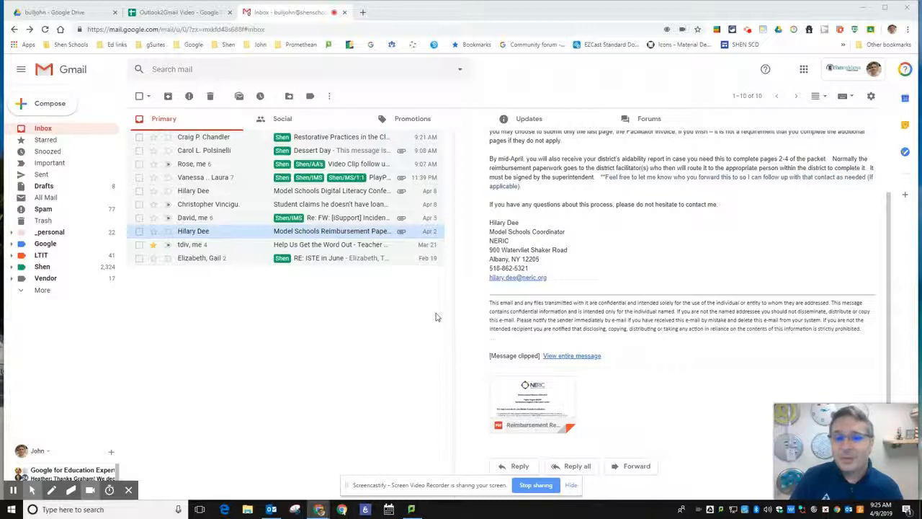
{"action": "mouse_move", "coordinate": [392, 231]}
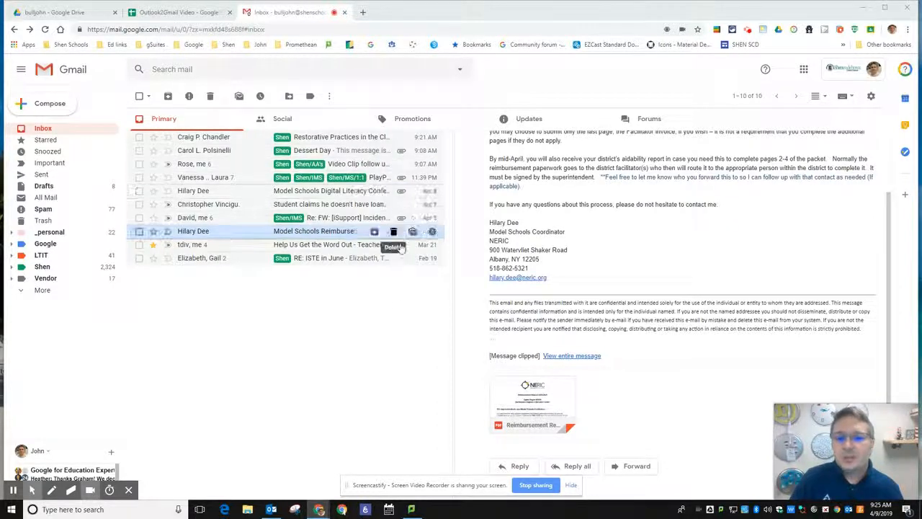
{"action": "mouse_move", "coordinate": [395, 347]}
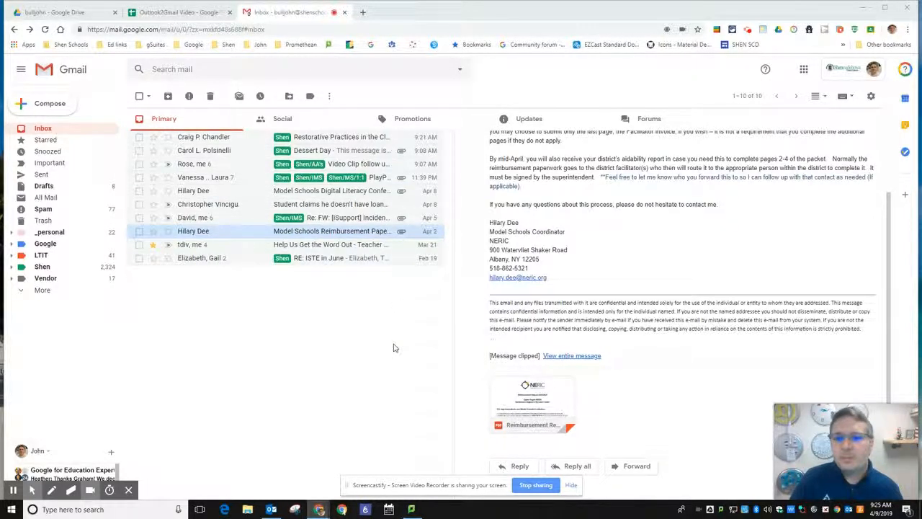
{"action": "mouse_move", "coordinate": [243, 218]}
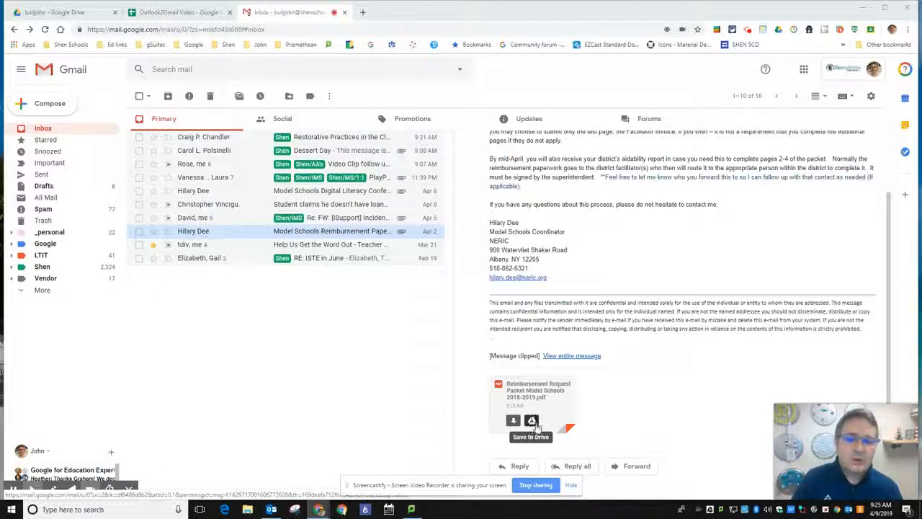
Step: Save the Model Schools reimbursement request PDF to Drive and move it into the BOCES folder
{"action": "left_click", "coordinate": [532, 421]}
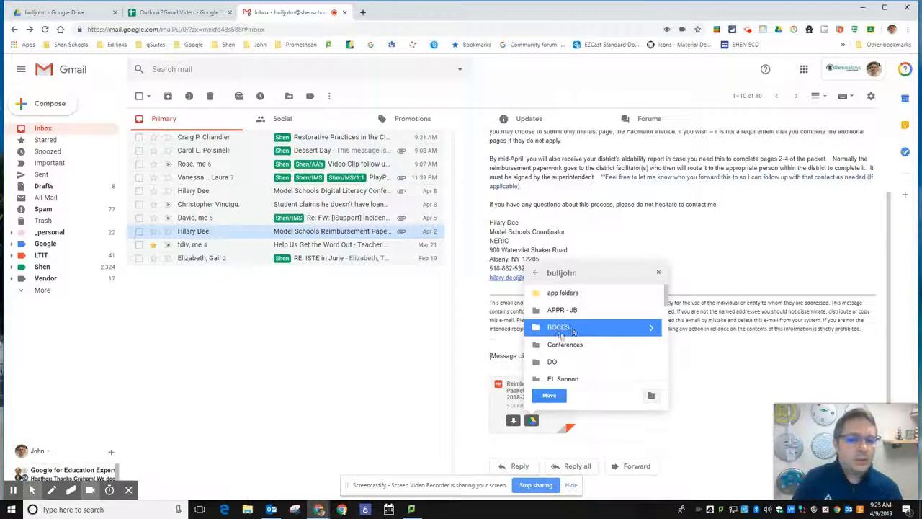
{"action": "left_click", "coordinate": [549, 395]}
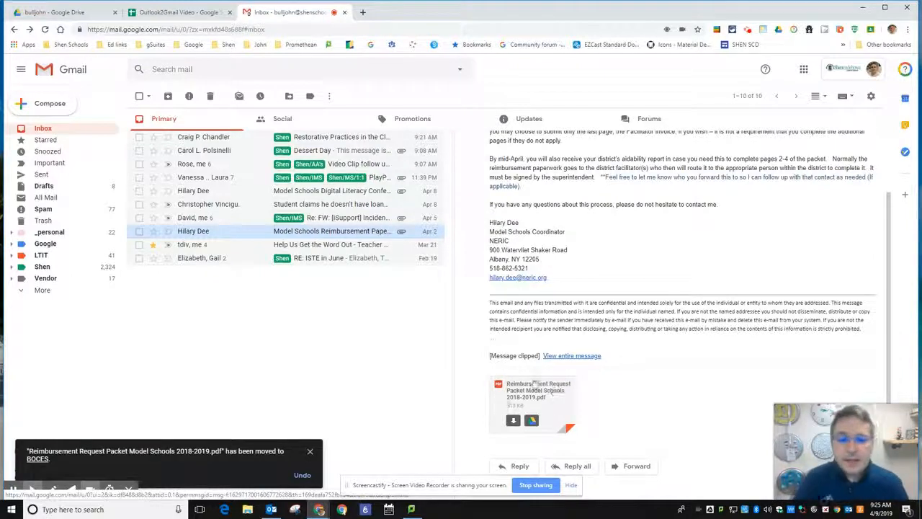
{"action": "mouse_move", "coordinate": [541, 395]}
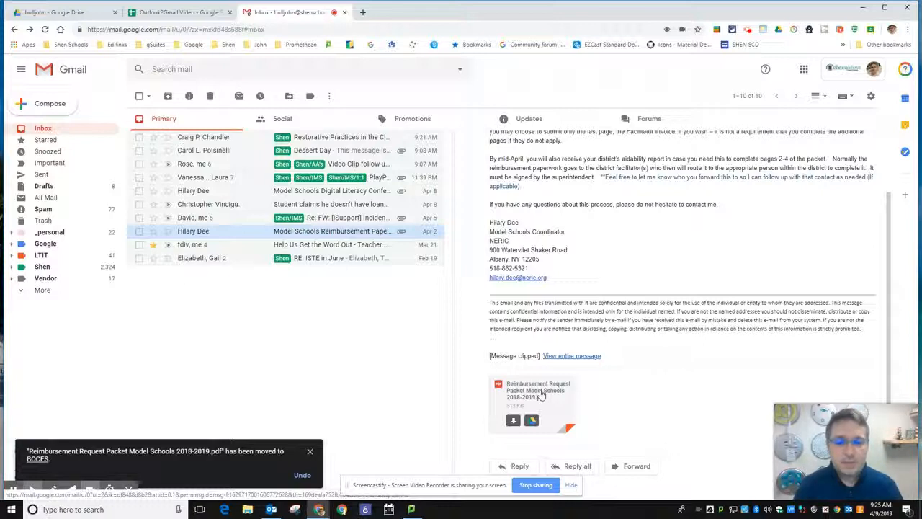
Step: Open the reimbursement request PDF in Gmail's full-screen preview and scroll through its first page
{"action": "left_click", "coordinate": [534, 401]}
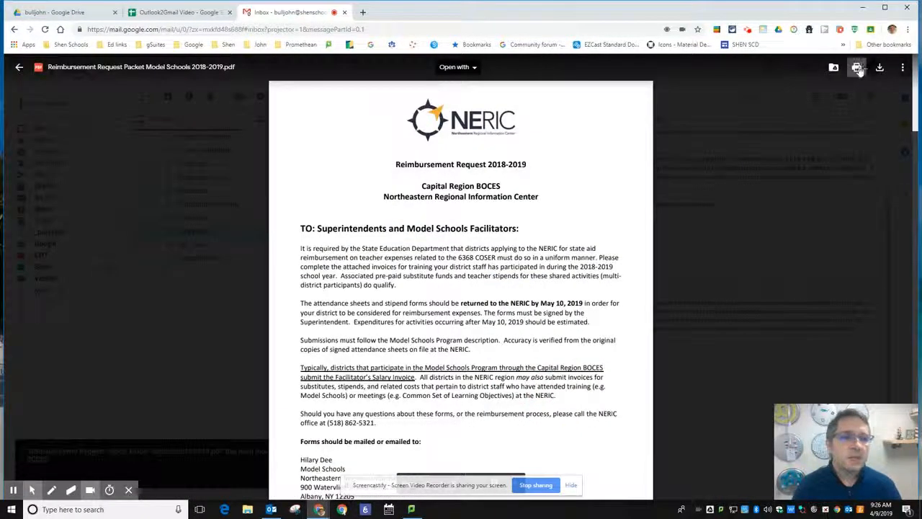
{"action": "mouse_move", "coordinate": [858, 68]}
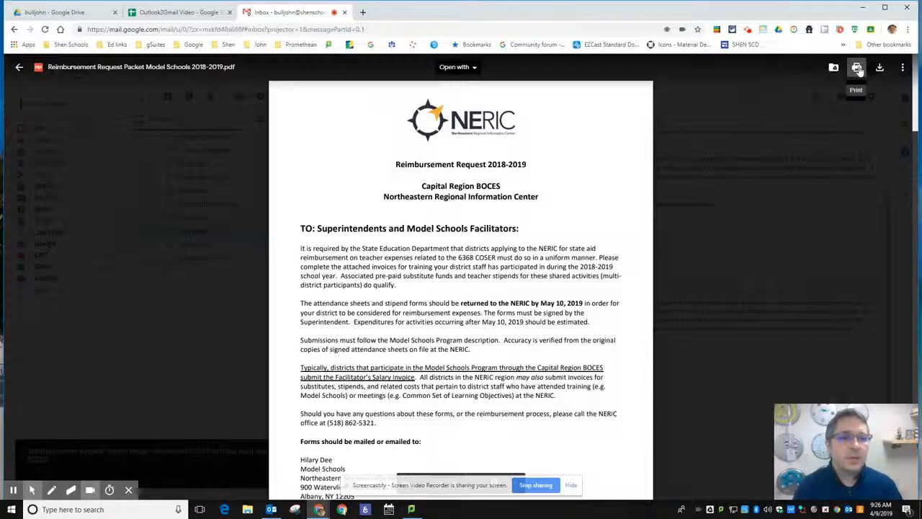
{"action": "mouse_move", "coordinate": [833, 67]}
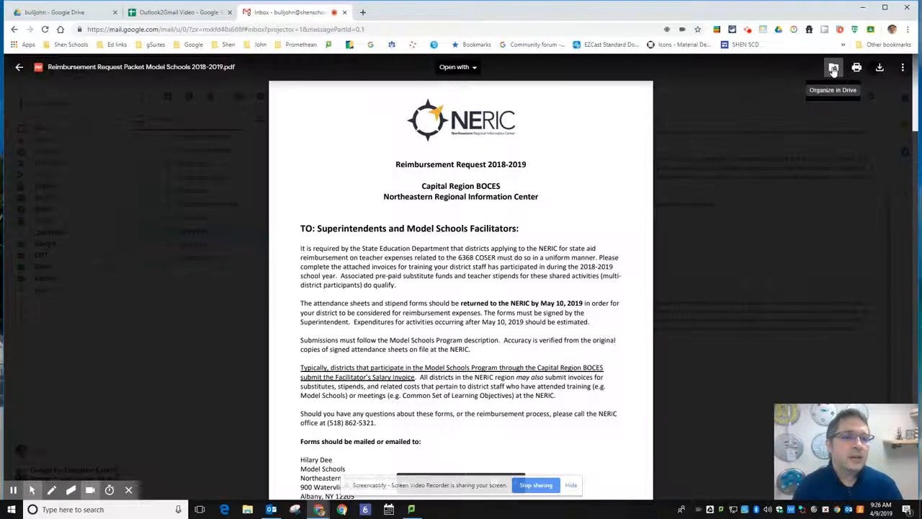
{"action": "mouse_move", "coordinate": [880, 68]}
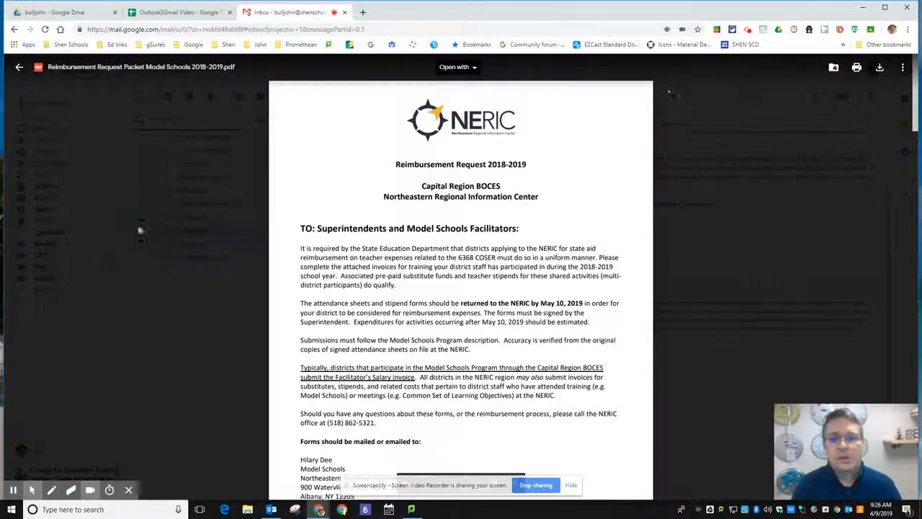
{"action": "scroll", "scroll_direction": "down", "scroll_amount": 3}
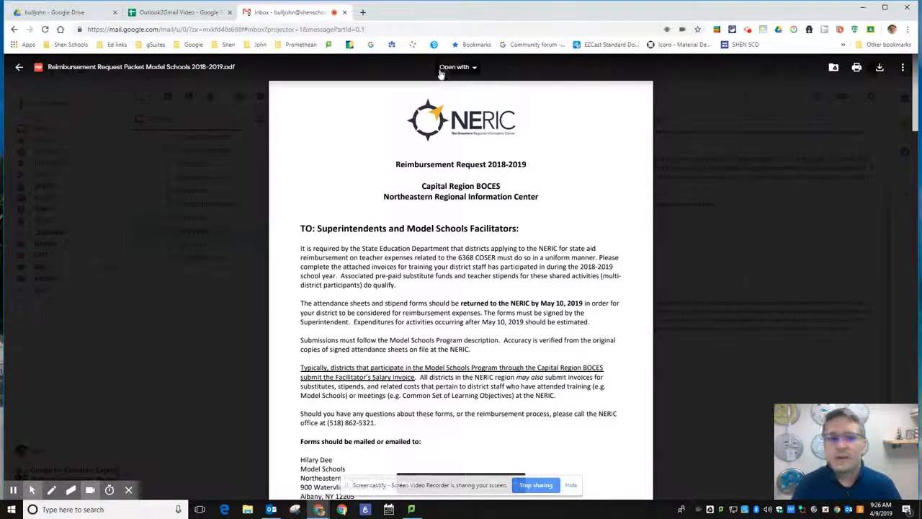
Step: Show the Open with list of connected apps (DocHub, Google Docs, Kami) for the previewed PDF
{"action": "left_click", "coordinate": [457, 68]}
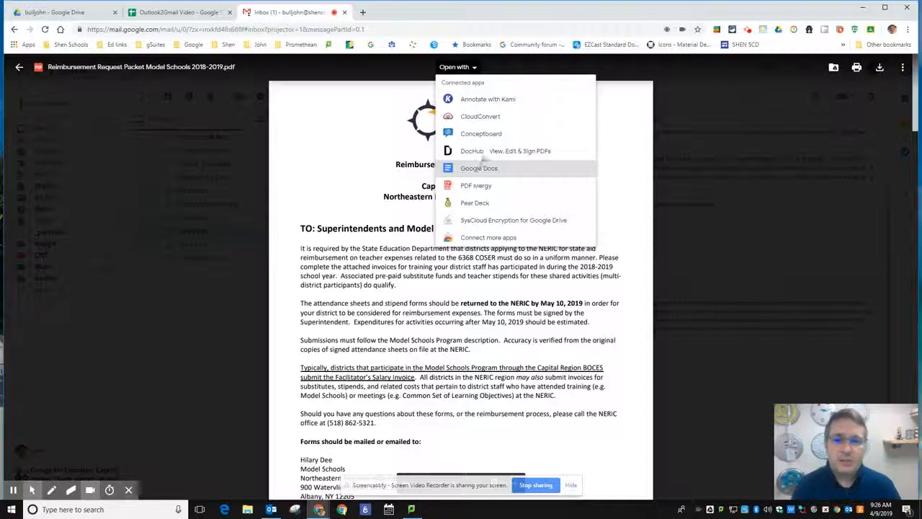
{"action": "mouse_move", "coordinate": [513, 101]}
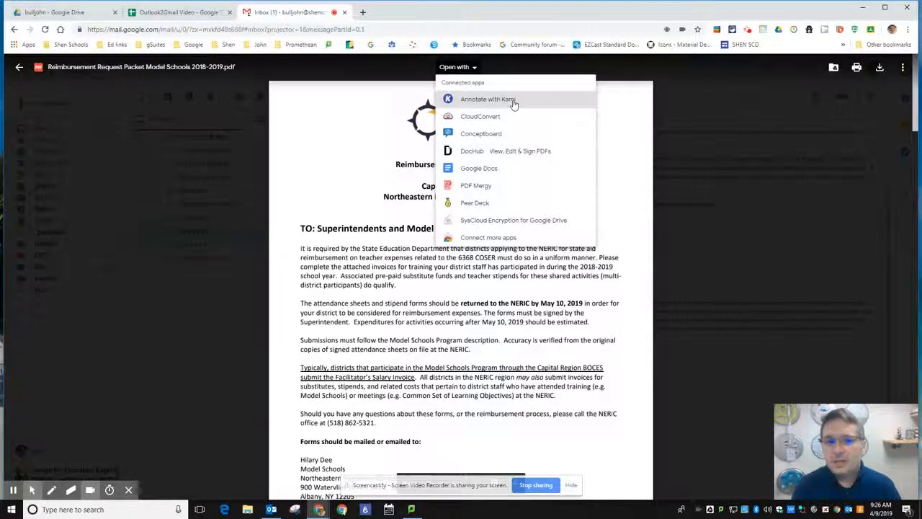
{"action": "mouse_move", "coordinate": [531, 104]}
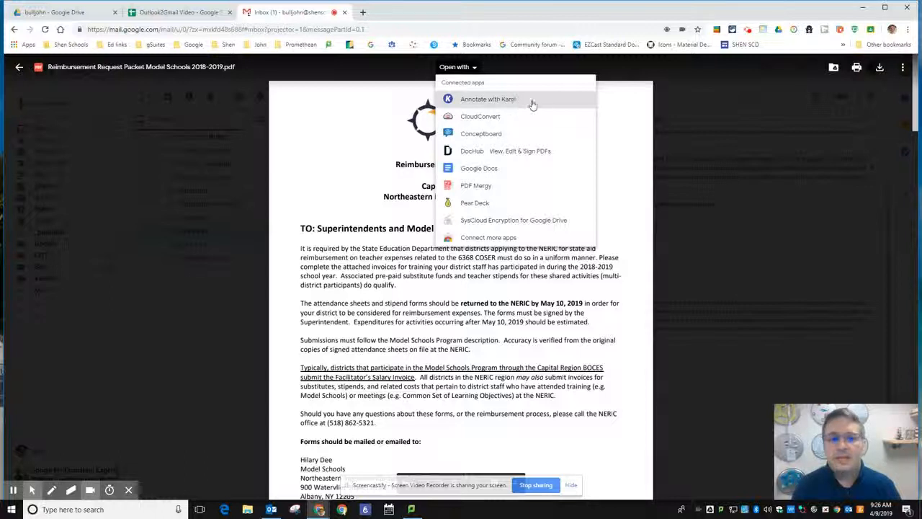